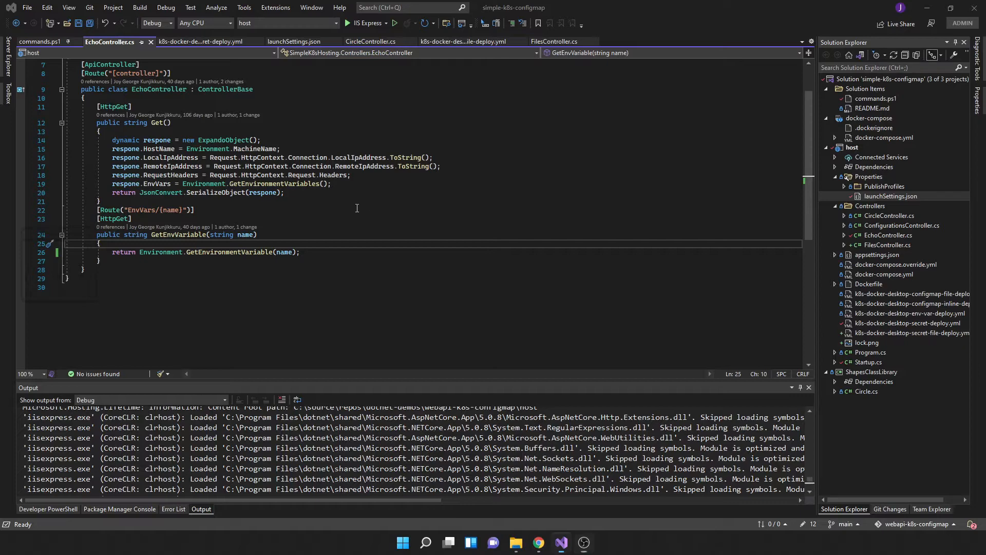
Step: Execute GET /Echo/EnvVars/{name} with name MySecretEnvVar in Swagger UI
click(84, 98)
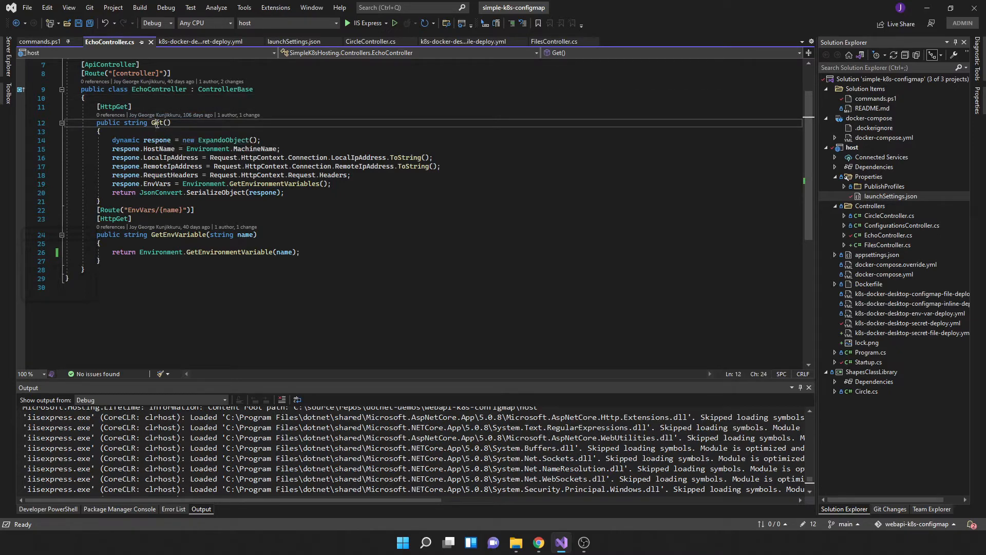
mouse_move(189, 235)
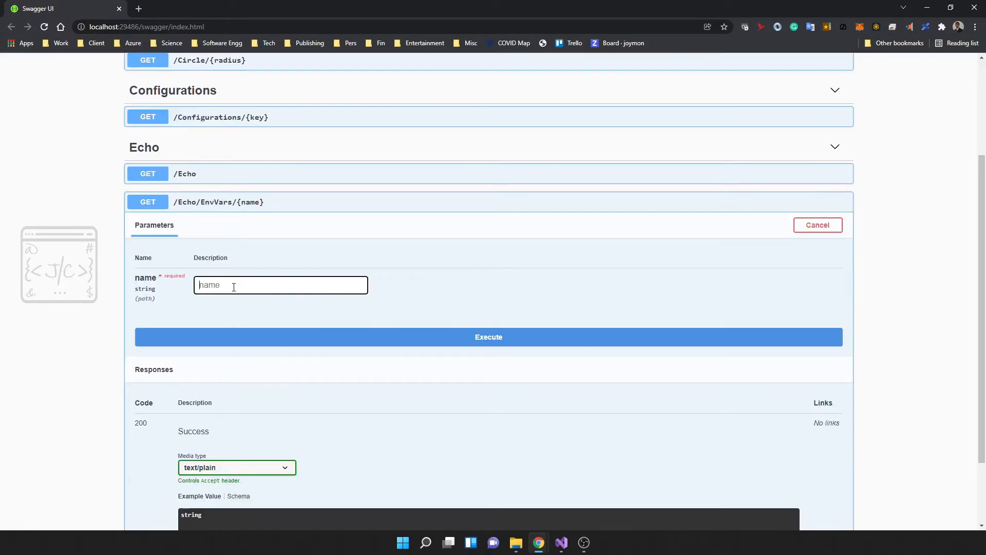
text(MySecretEnvVar)
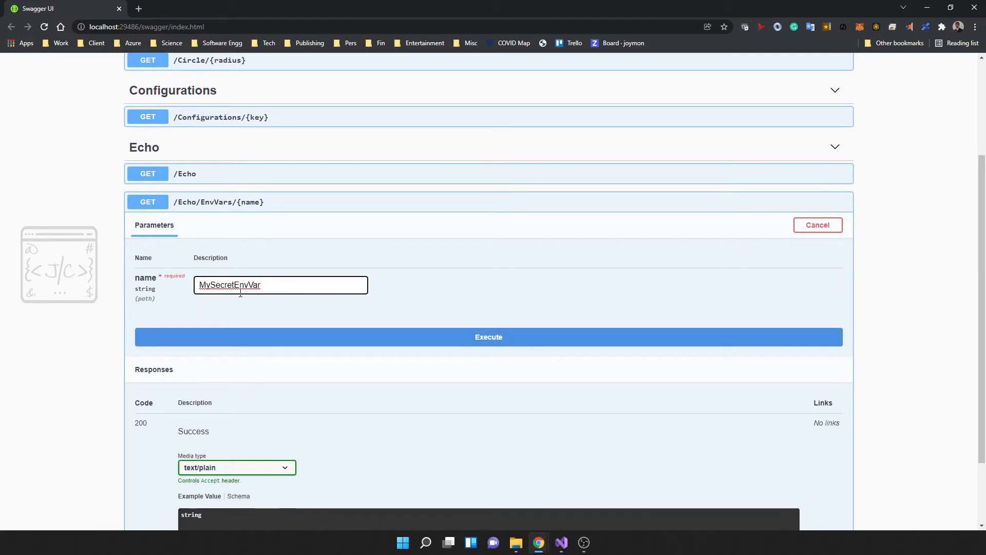
click(488, 336)
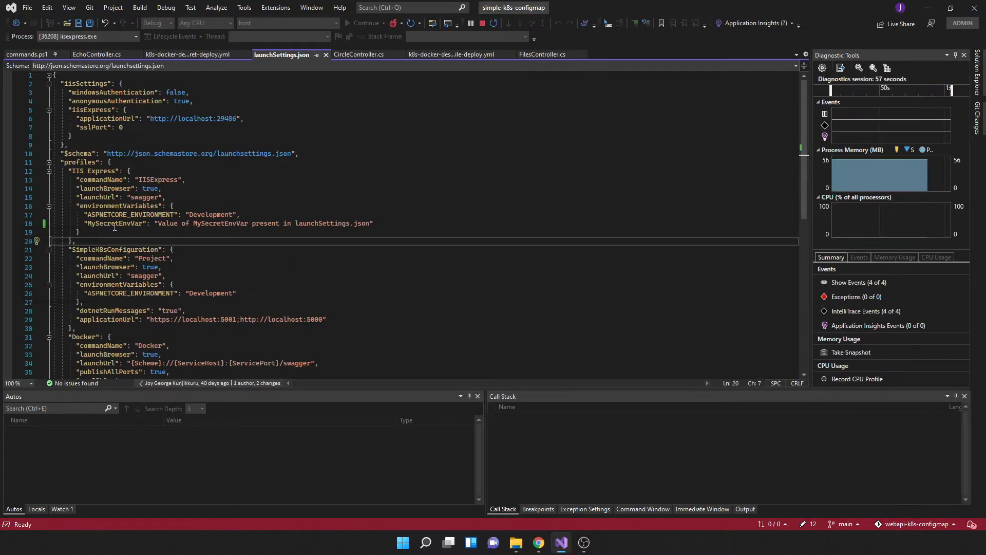
double_click(96, 171)
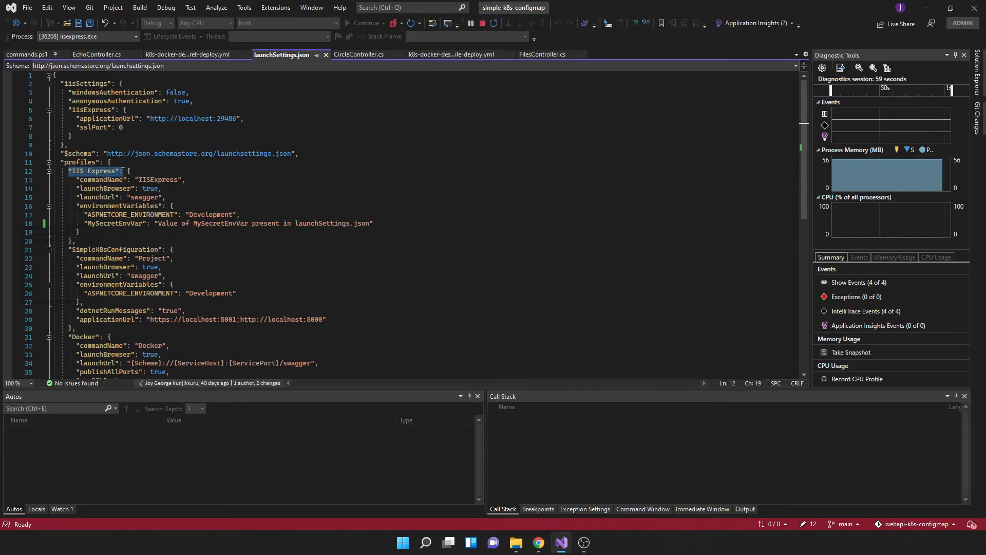
double_click(114, 223)
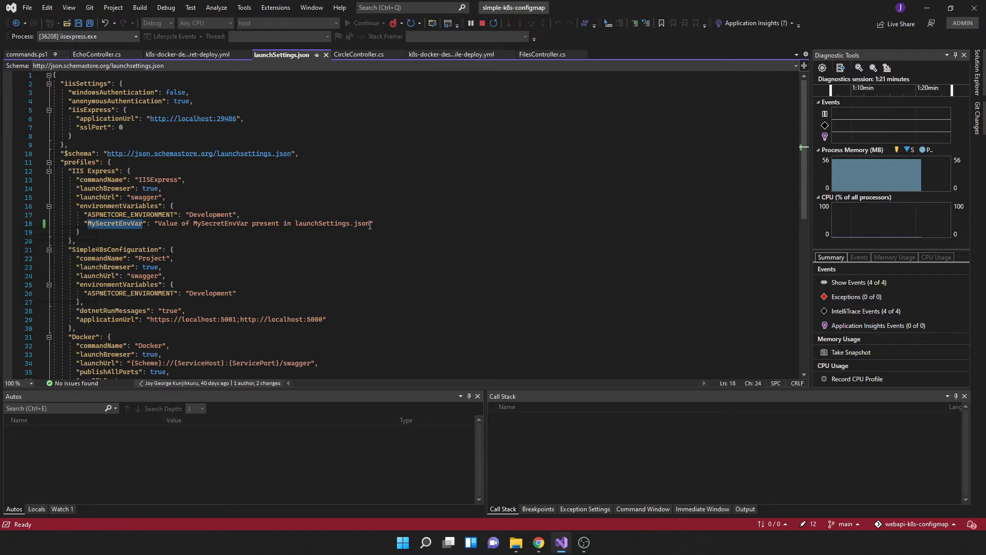
mouse_move(101, 179)
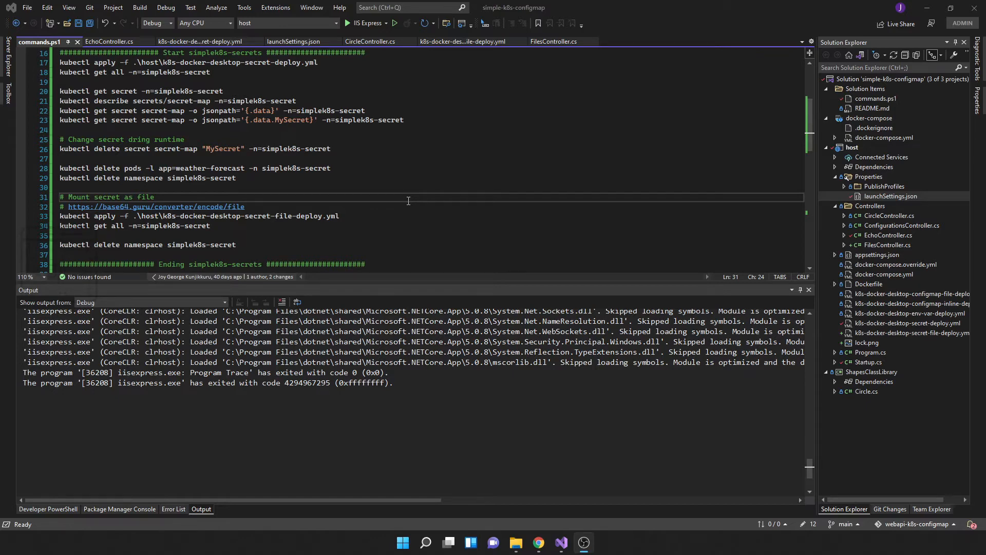
mouse_move(910, 327)
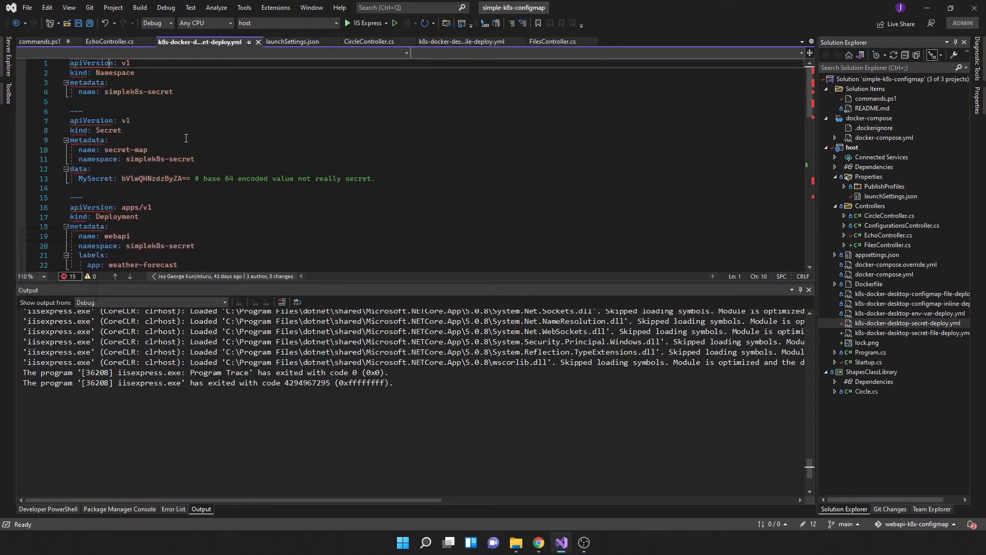
Step: Open k8s-docker-desktop-secret-deploy.yml and highlight the MySecret value, env section, MySecretEnvVar, secret-map and MySecret key
click(132, 148)
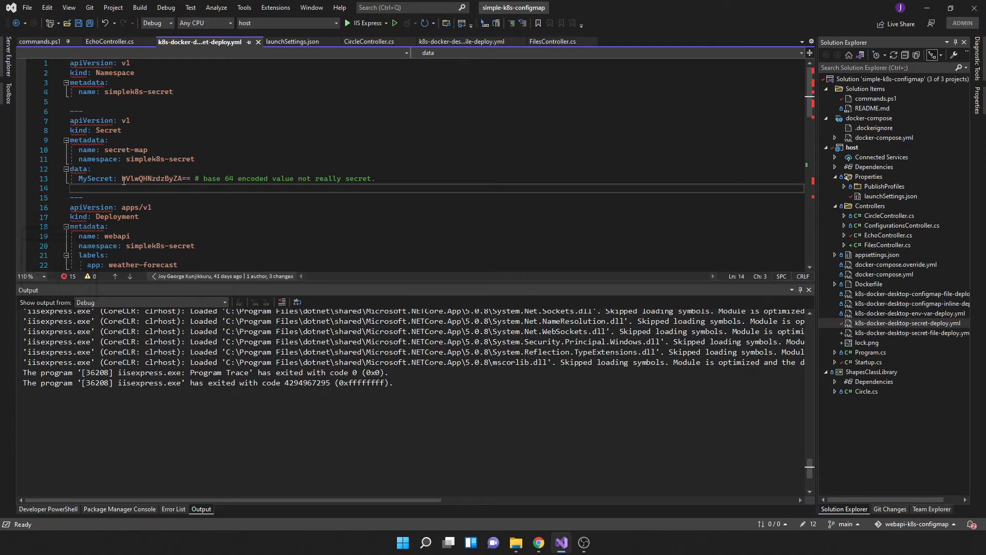
drag(122, 178, 191, 178)
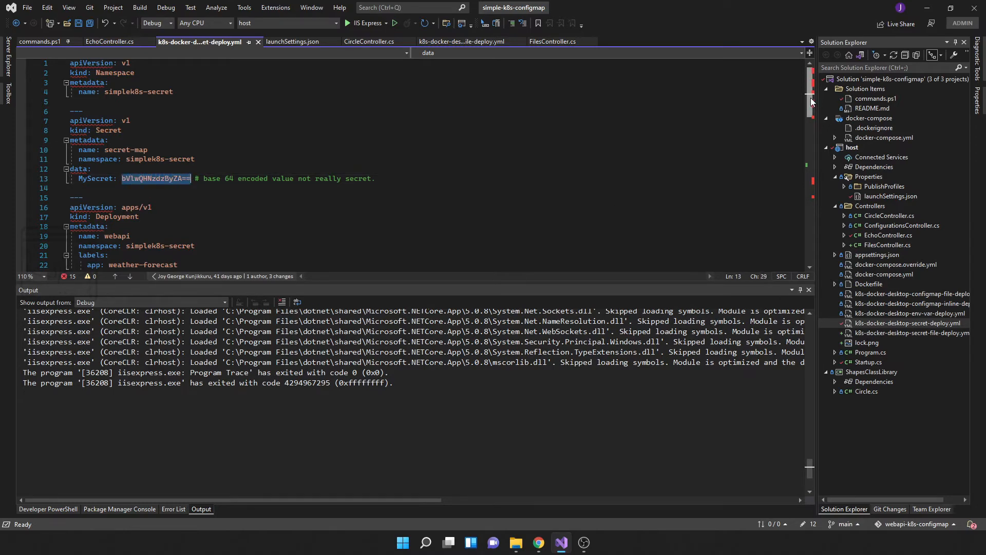
scroll(down, 3)
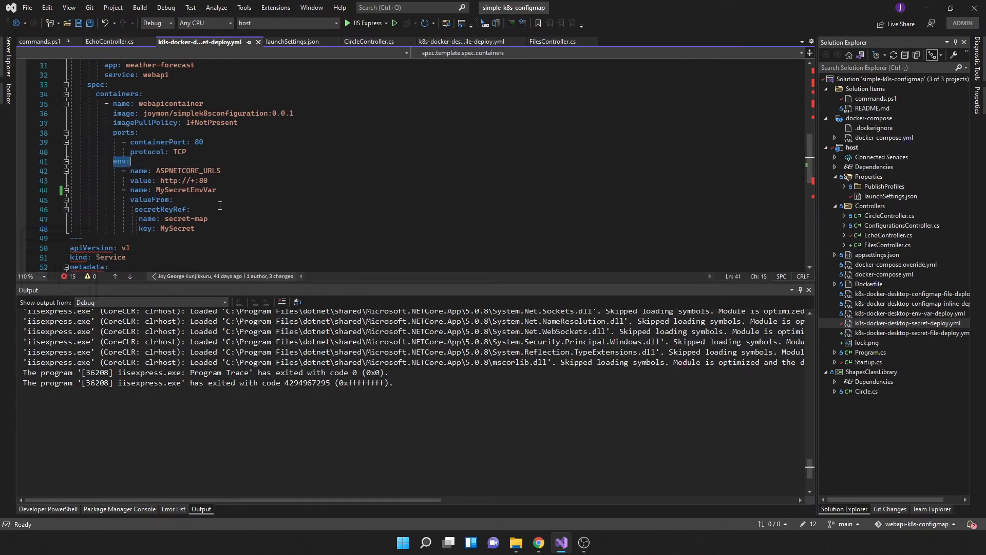
double_click(186, 189)
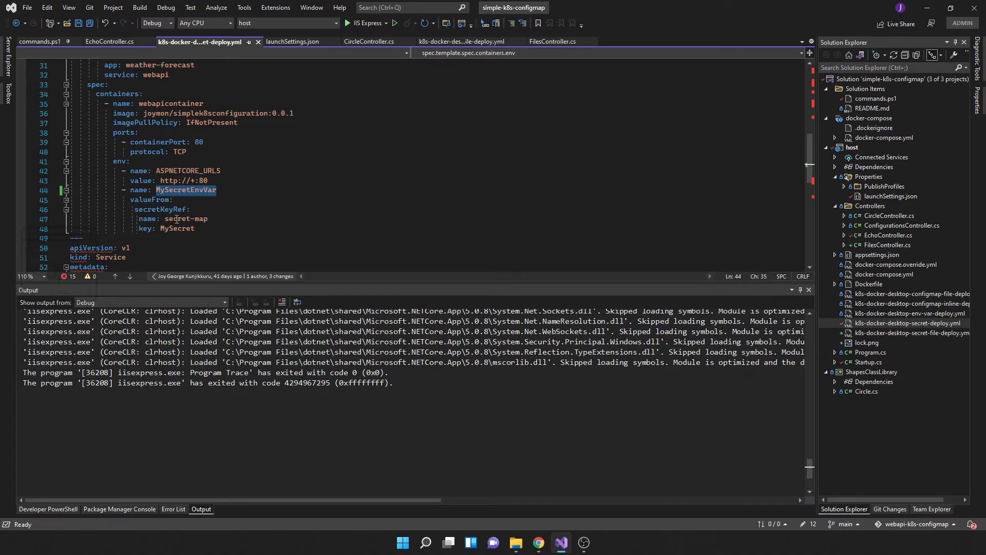
double_click(177, 228)
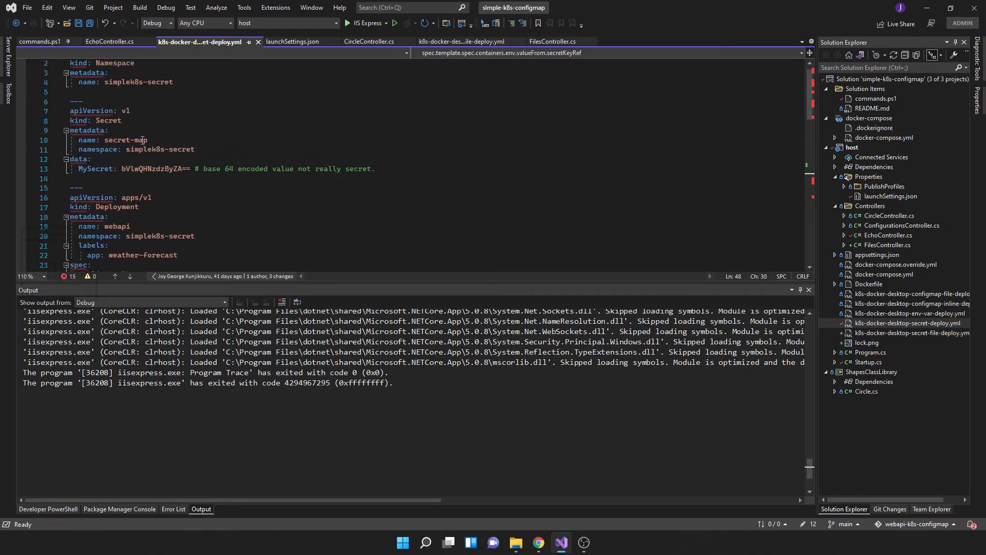
double_click(120, 139)
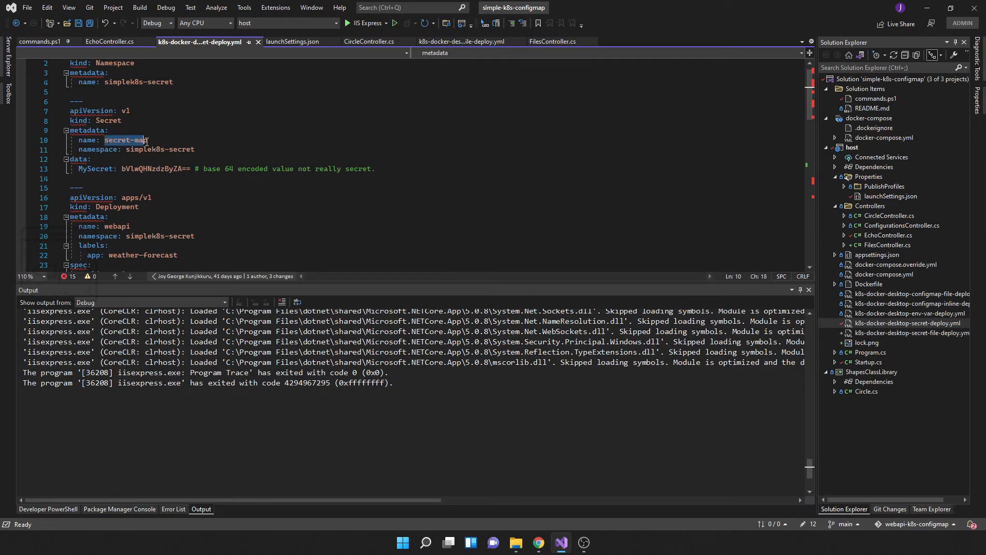
double_click(95, 168)
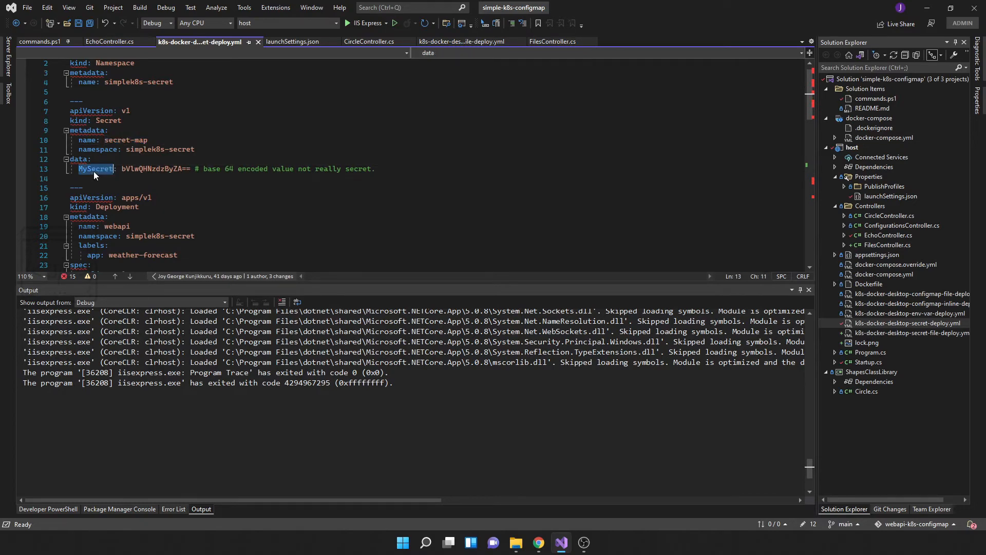
scroll(down, 3)
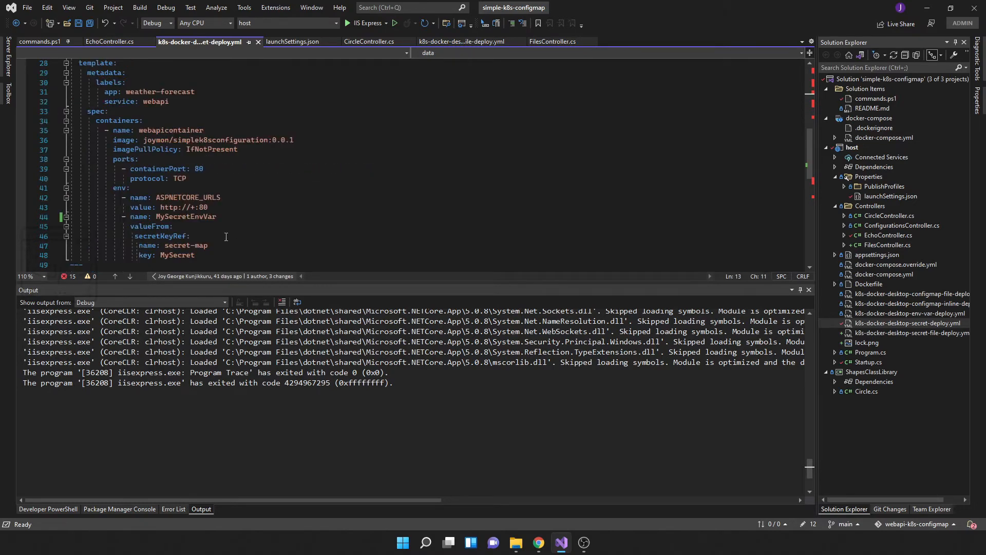
mouse_move(173, 219)
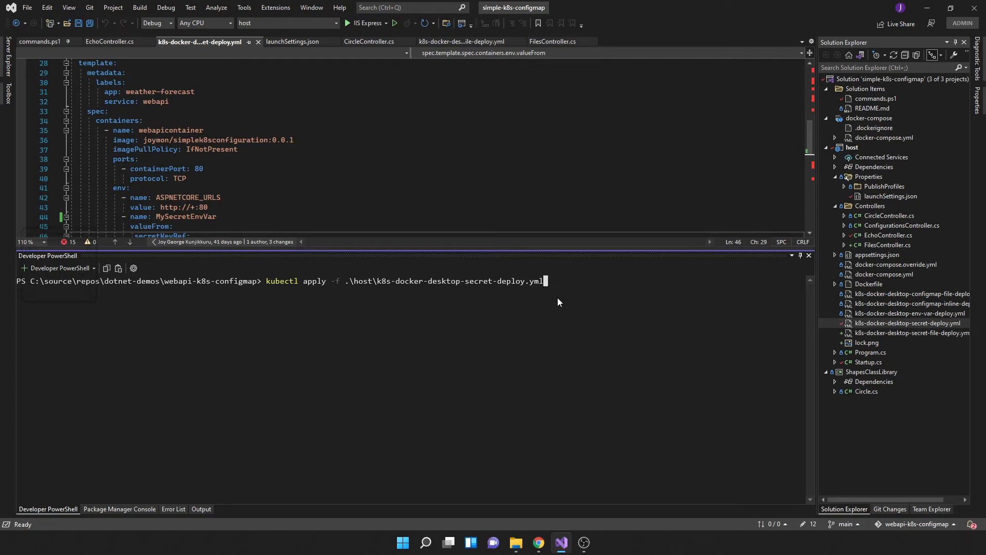
Step: Apply k8s-docker-desktop-secret-deploy.yml with kubectl and check the webapi pod's ready count
key(Return)
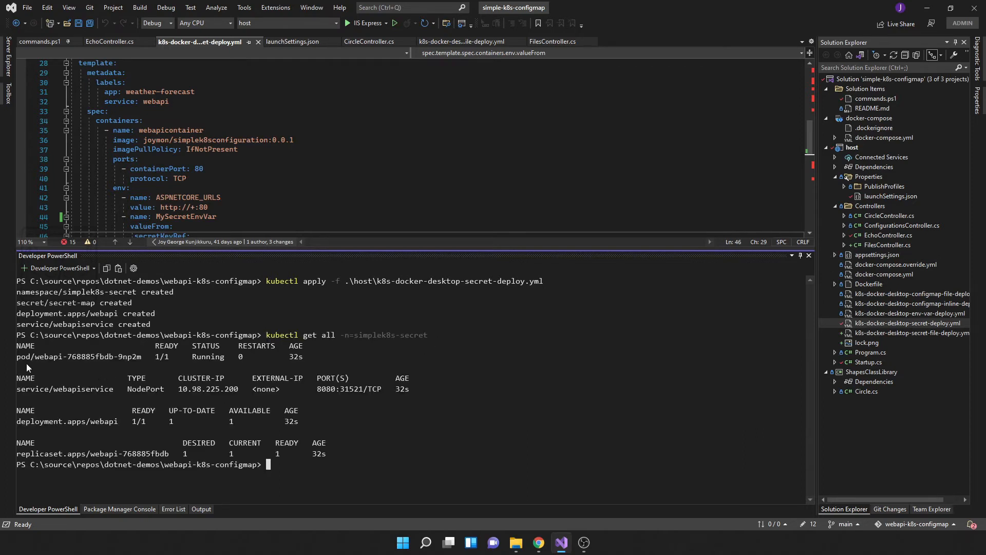
mouse_move(53, 431)
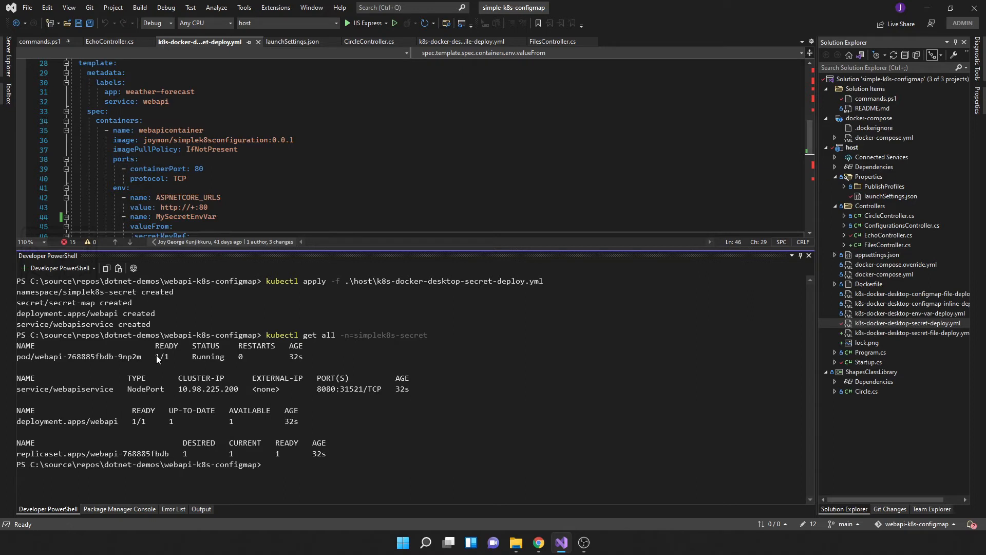
double_click(353, 389)
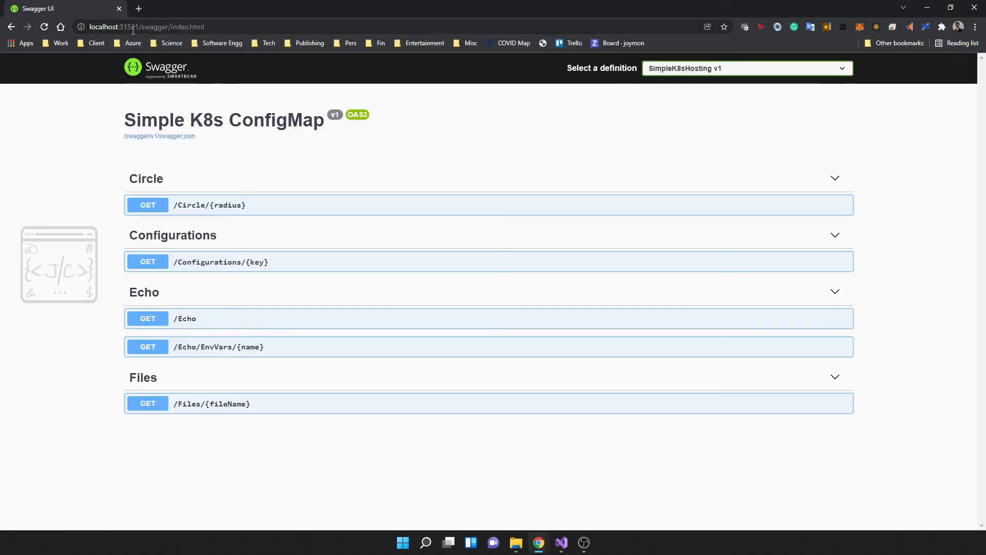
mouse_move(199, 354)
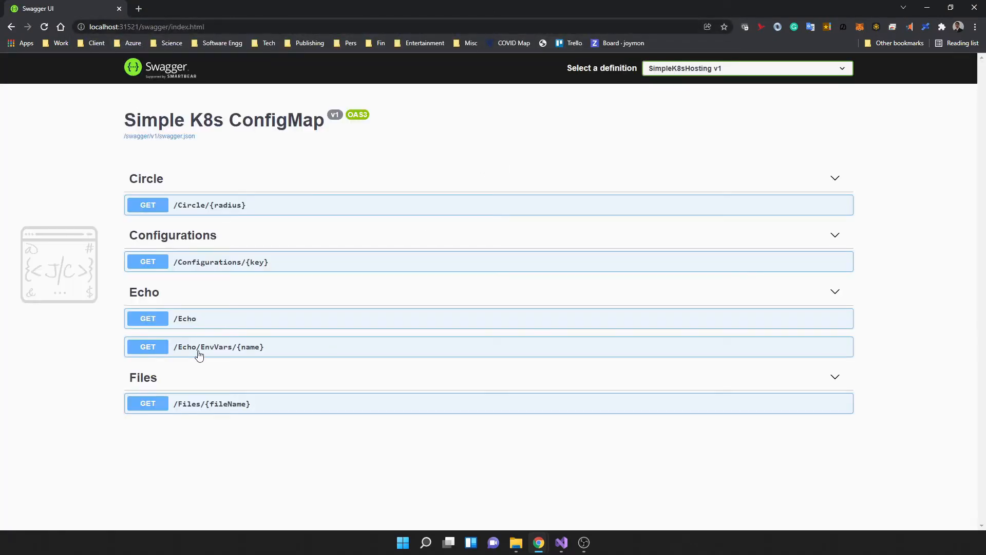
click(218, 347)
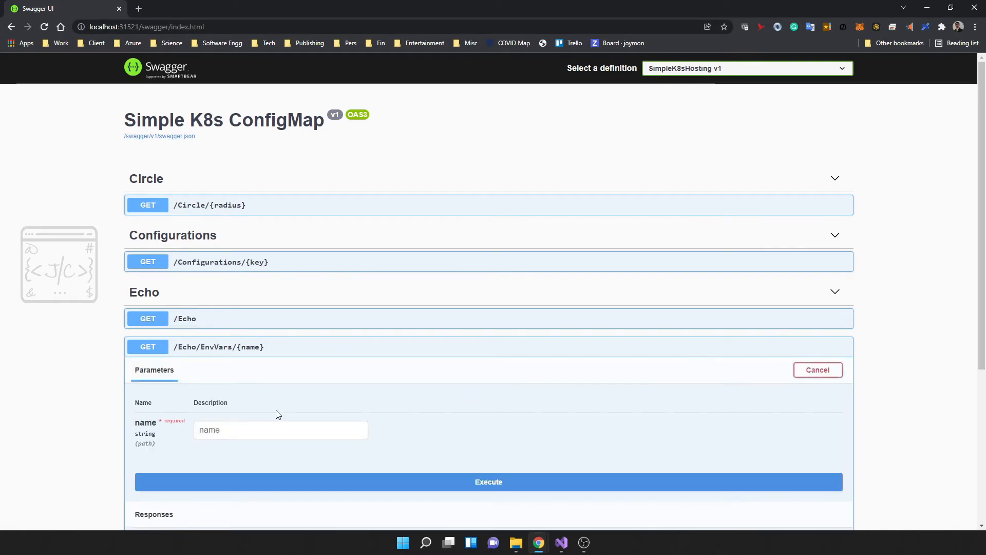
text(MySecretEnvVar)
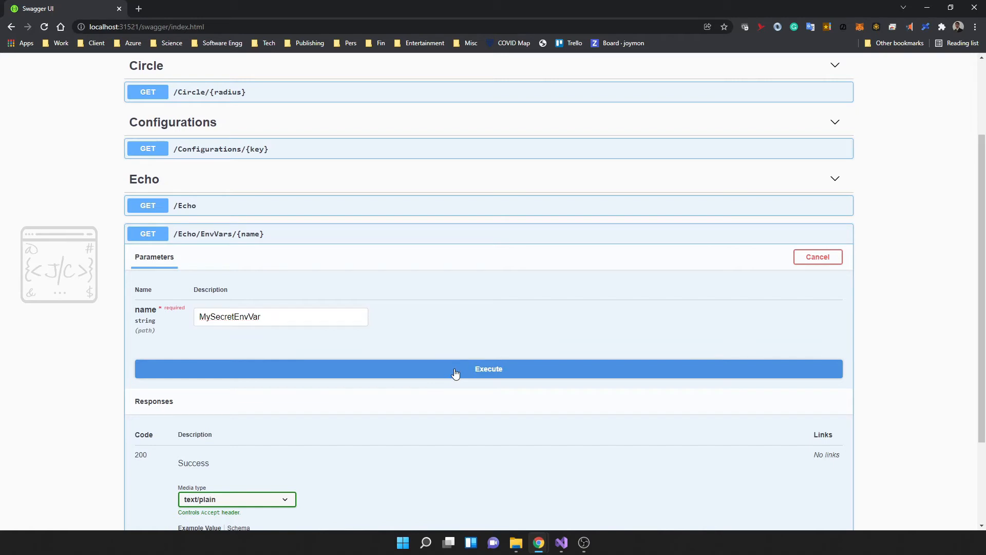
click(488, 368)
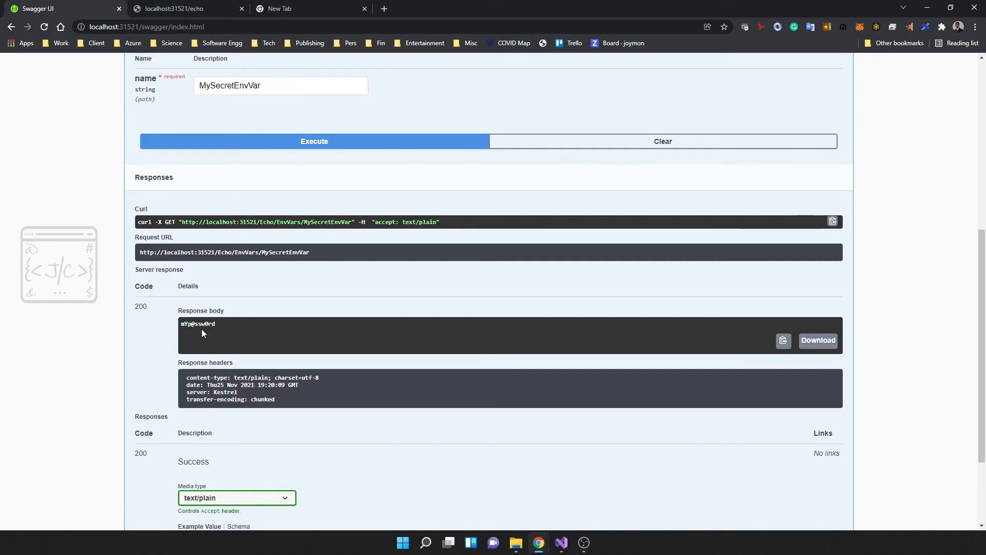
double_click(197, 323)
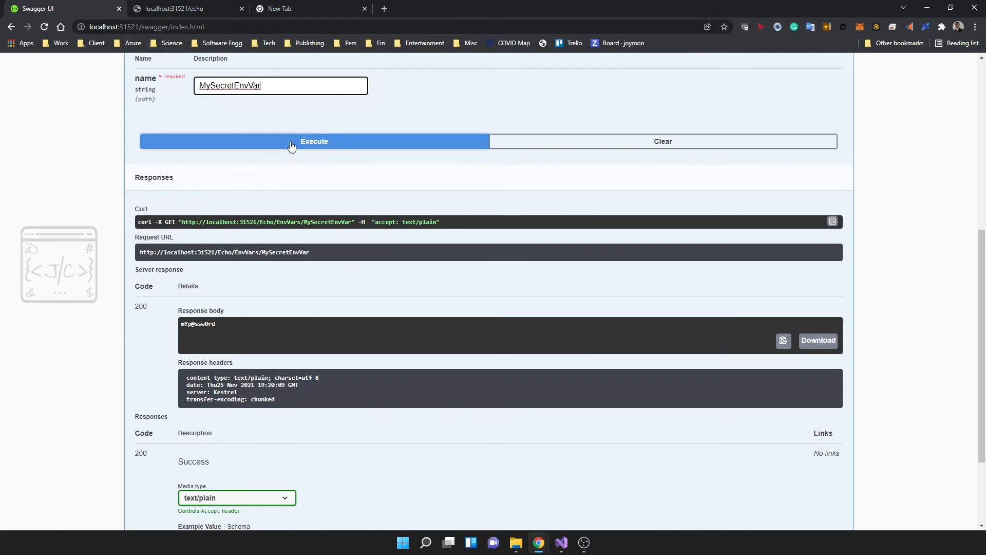
click(314, 141)
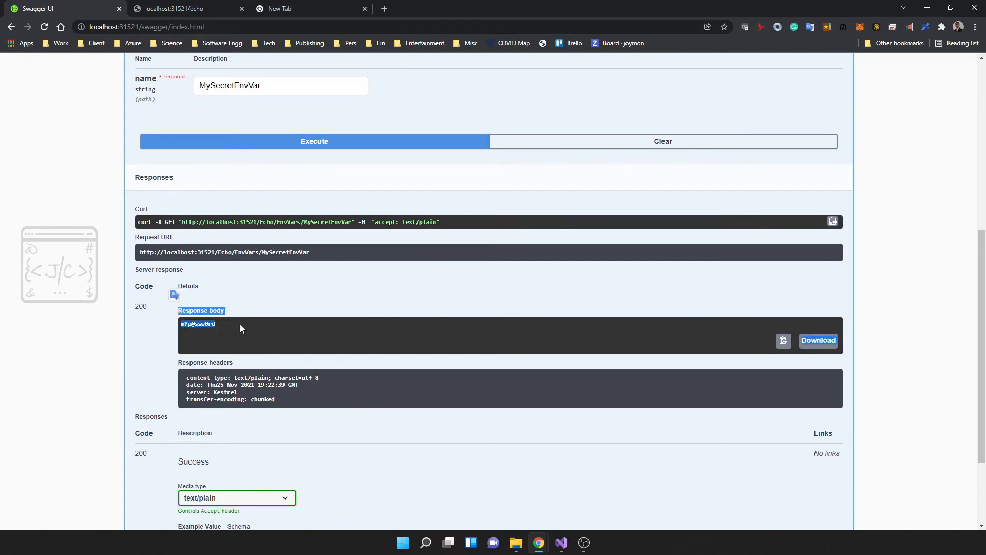
mouse_move(211, 36)
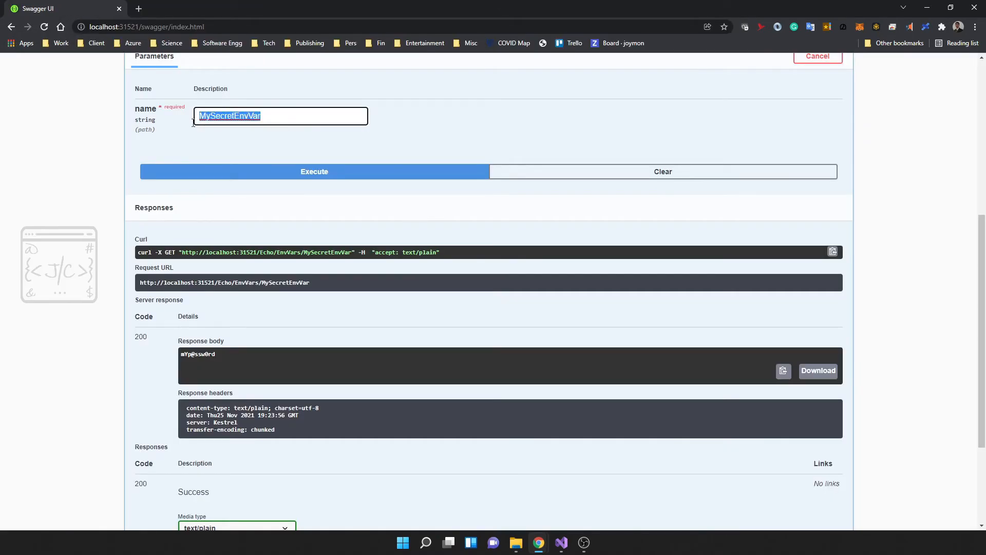
click(314, 171)
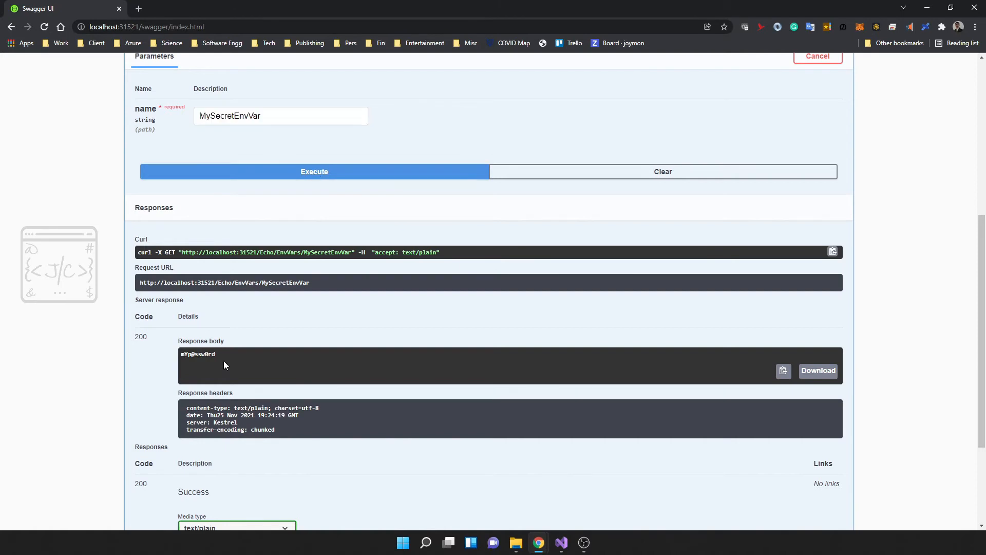
mouse_move(224, 364)
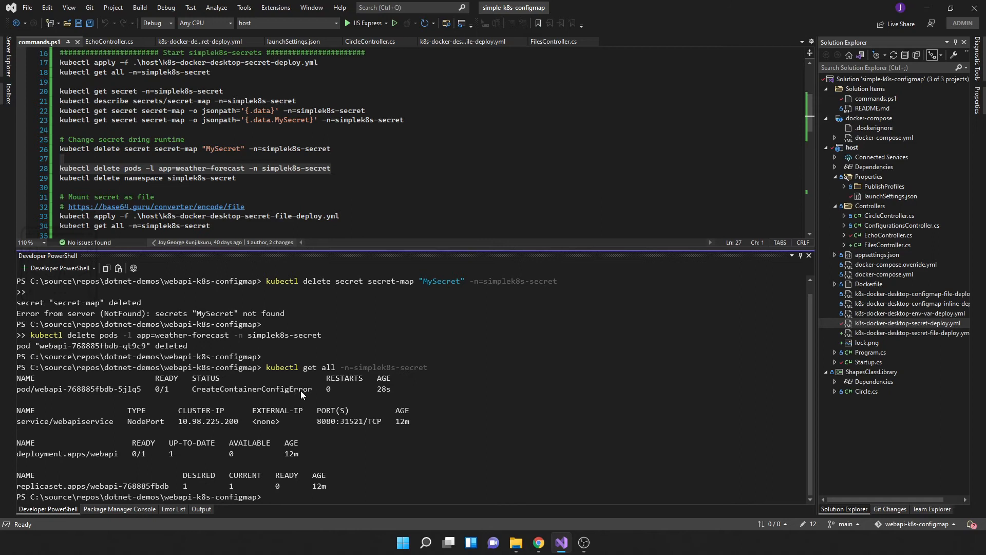
Step: Inspect the replacement webapi pod's CreateContainerConfigError status after deleting secret-map
double_click(255, 388)
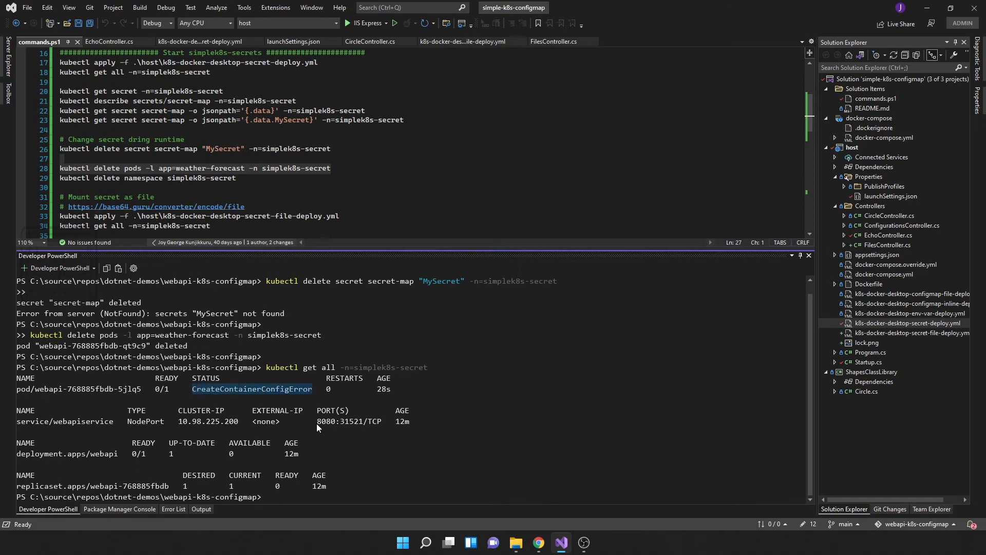
click(199, 41)
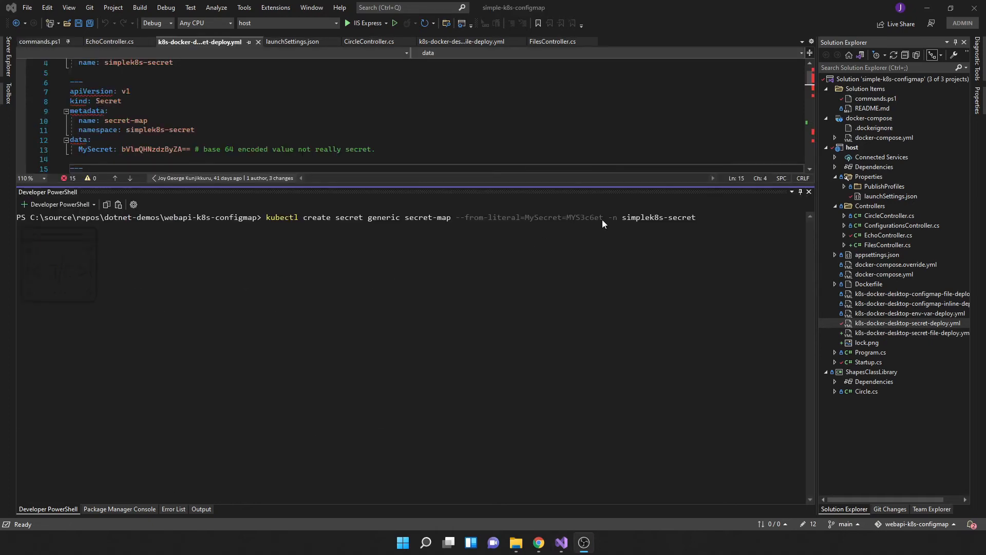
mouse_move(592, 227)
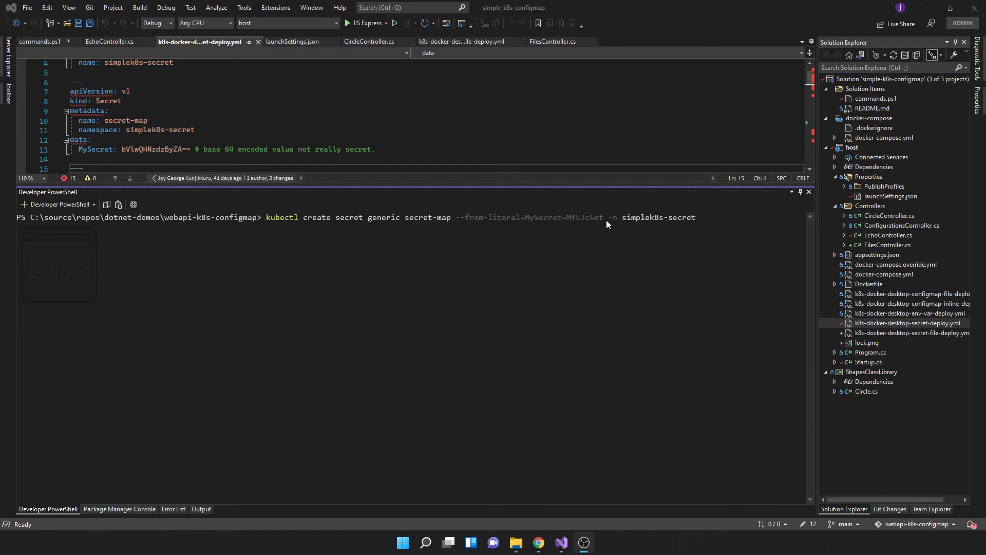
key(Return)
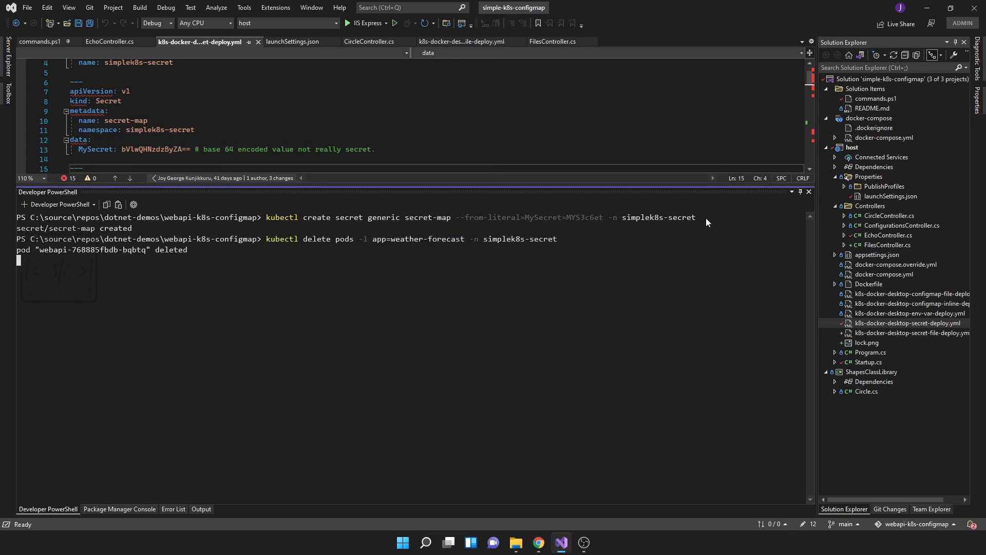
text(kubectl get all -n=simplek8s-secret)
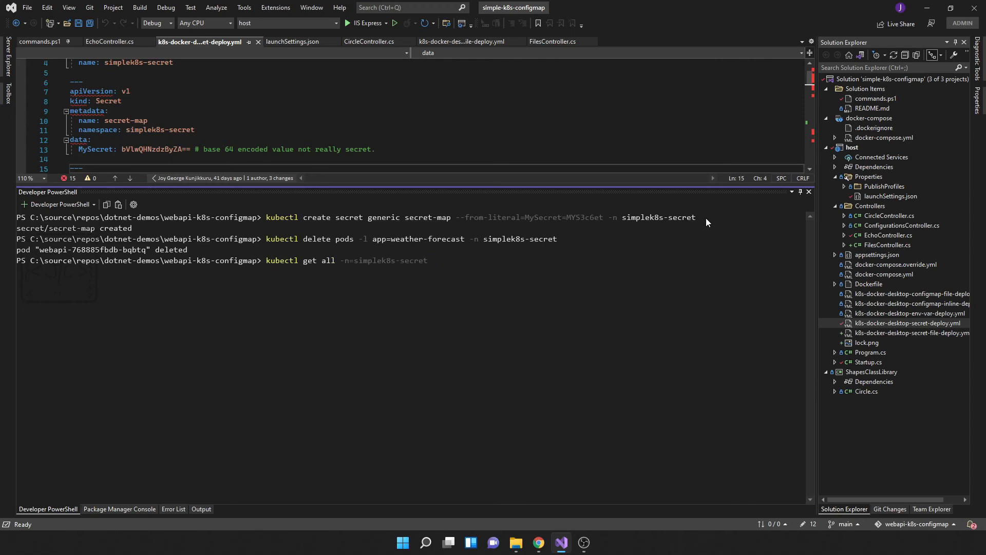
key(Return)
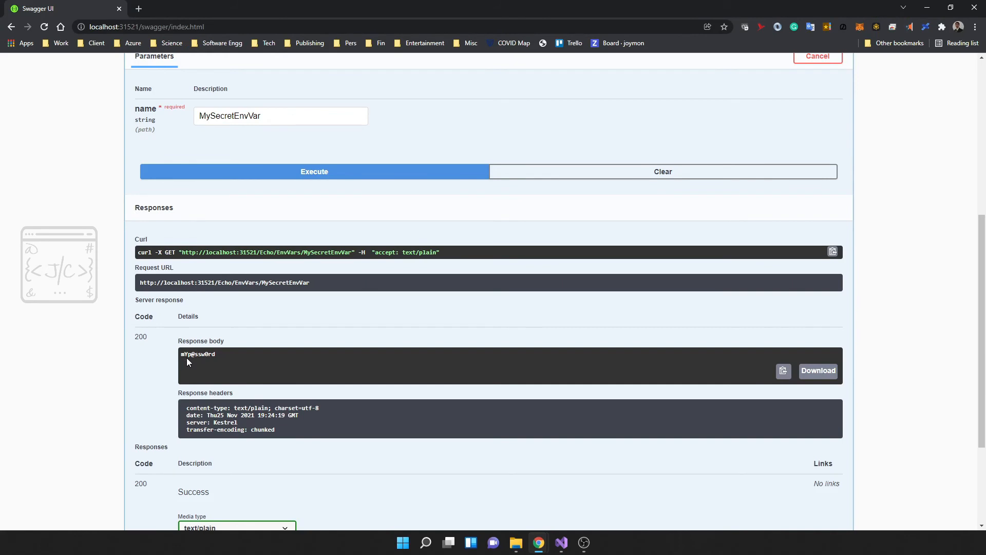
click(314, 171)
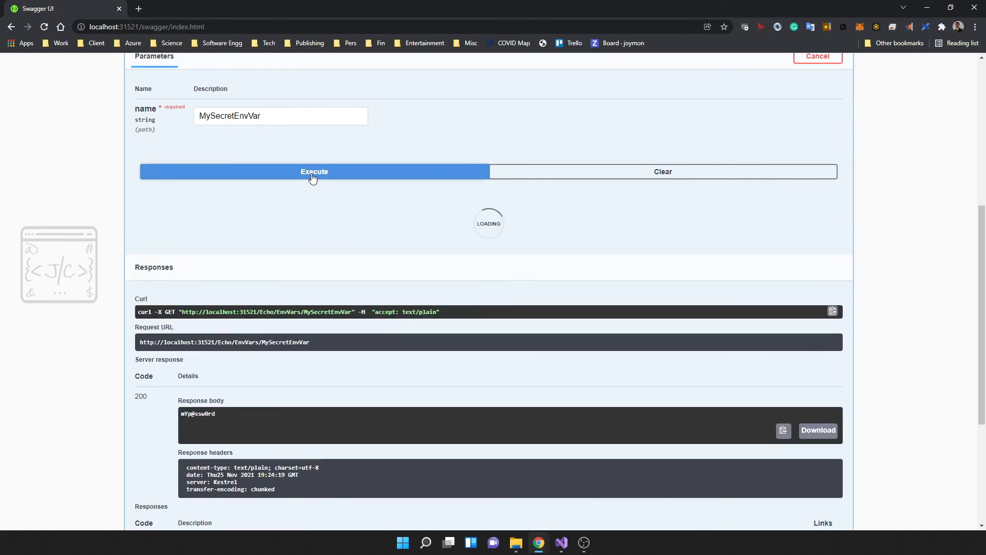
click(313, 171)
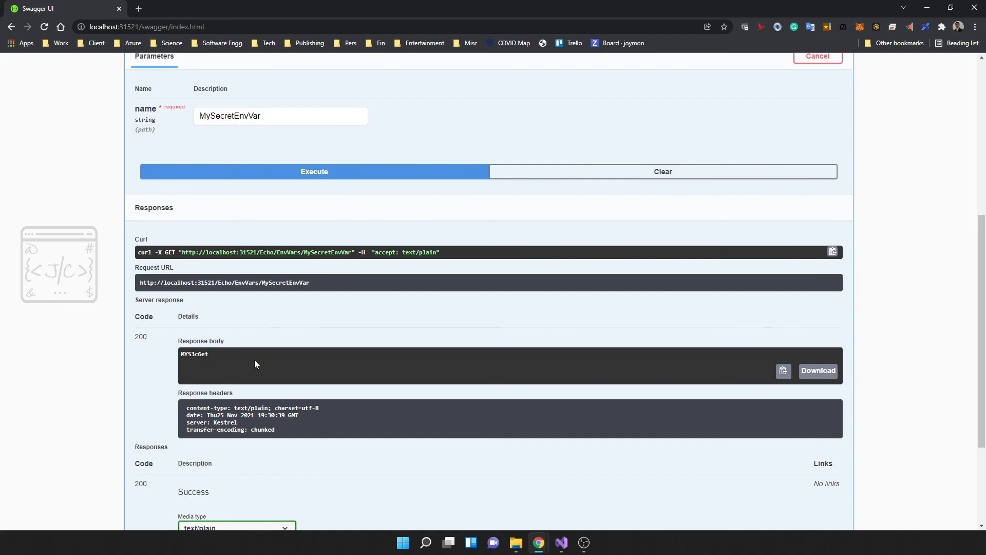
click(583, 542)
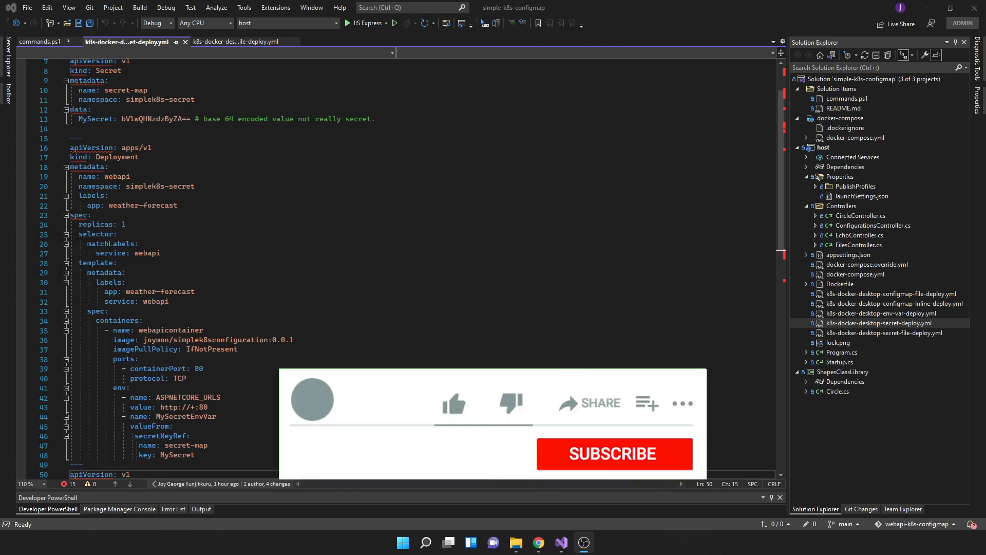
Step: Bring up the deploy manifest's env secretKeyRef section linking MySecretEnvVar to secret-map
click(454, 403)
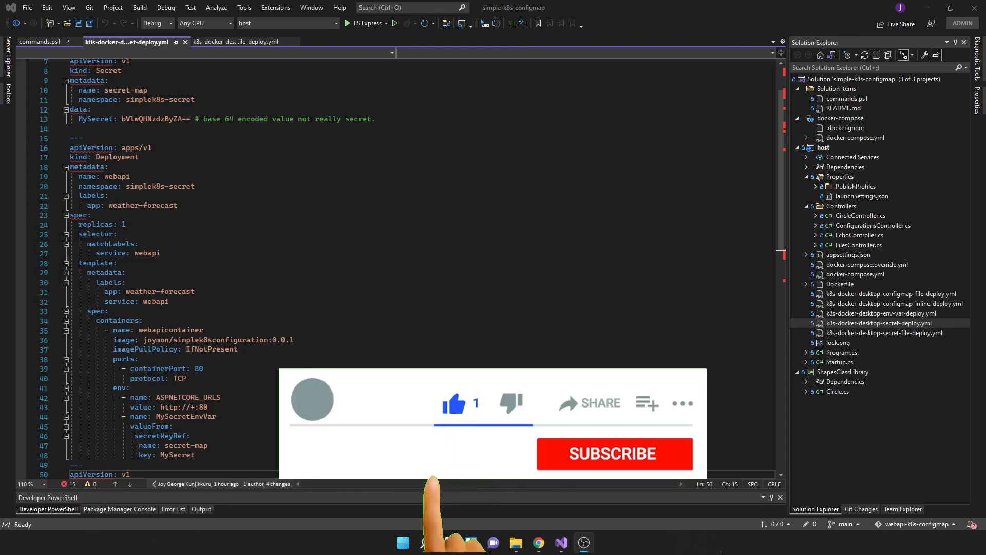
click(614, 454)
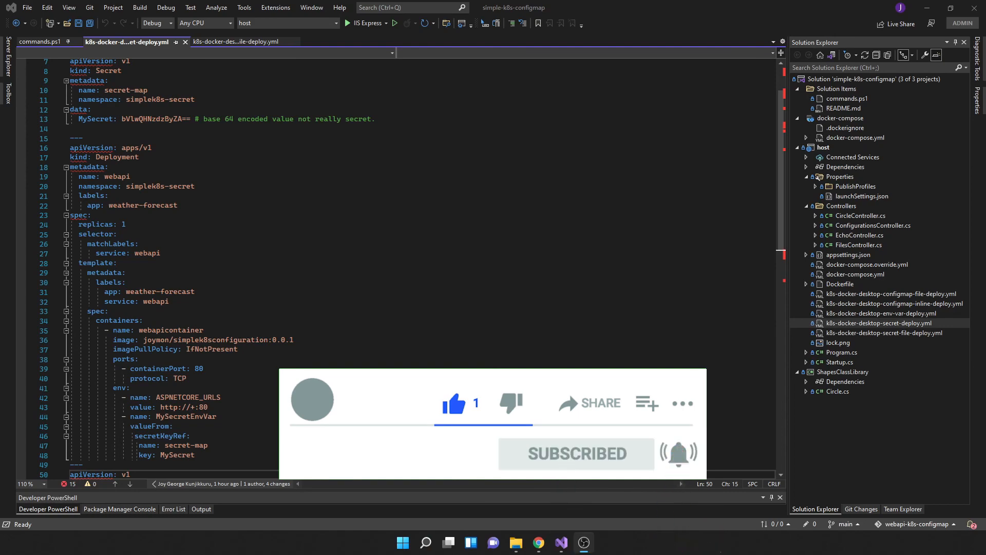